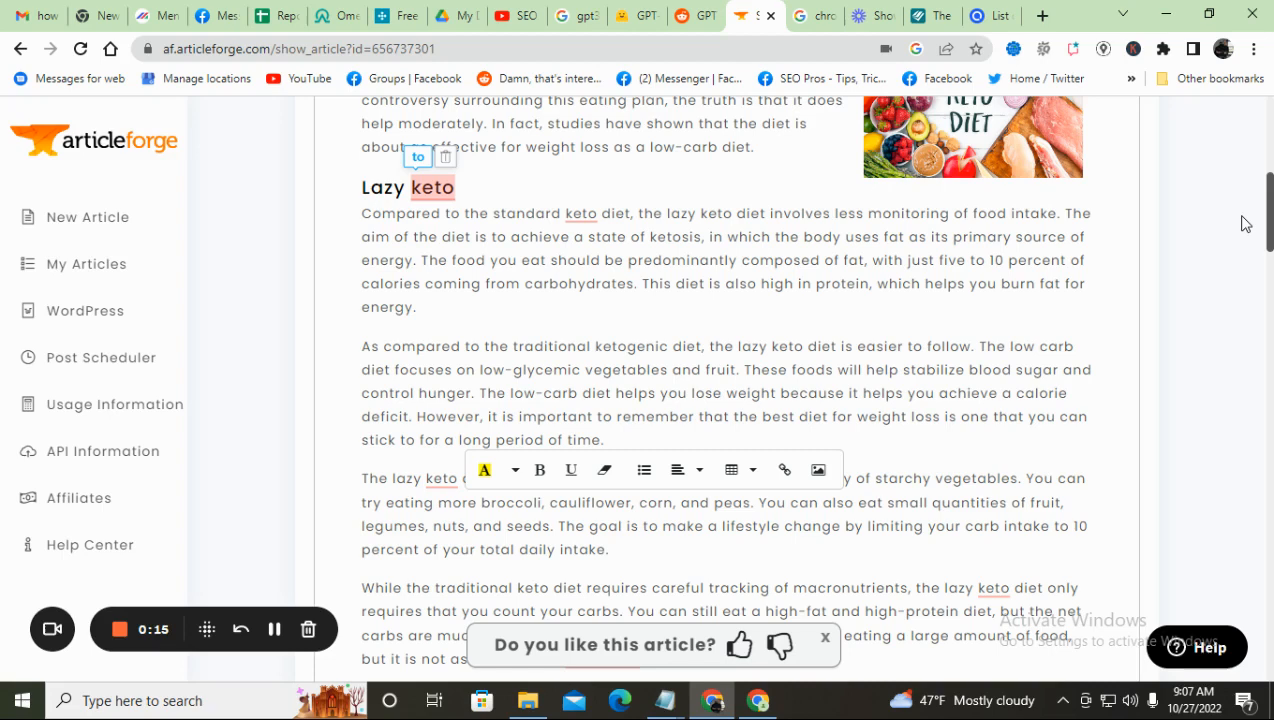
# Bring up the detector page showing the keto text rated 99.98% fake across 176 tokens.
pyautogui.scroll(3)
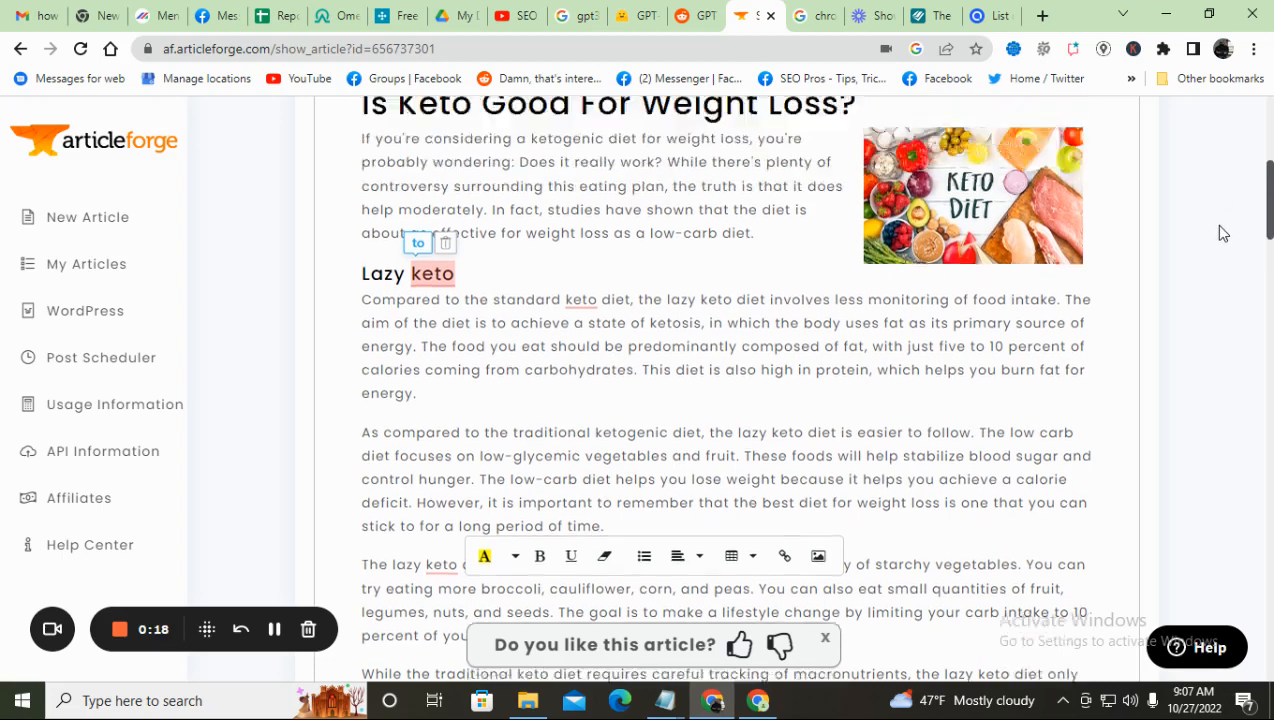
pyautogui.scroll(3)
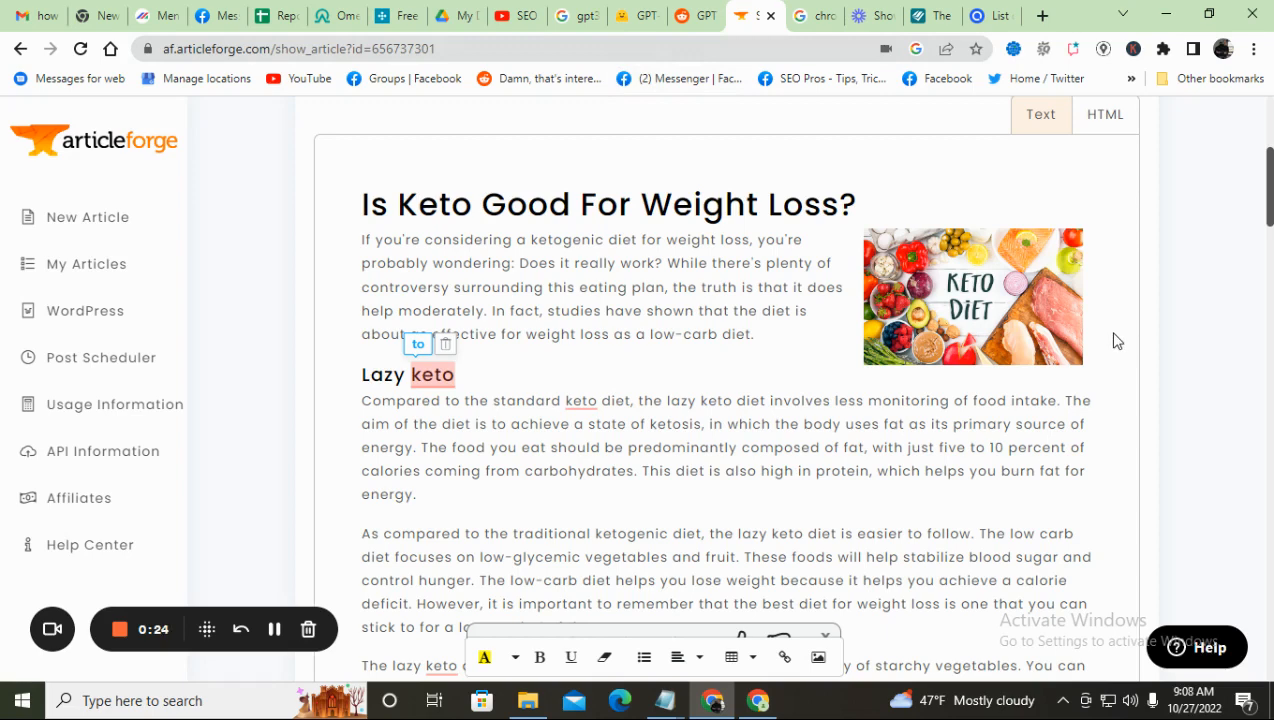
pyautogui.moveTo(748, 136)
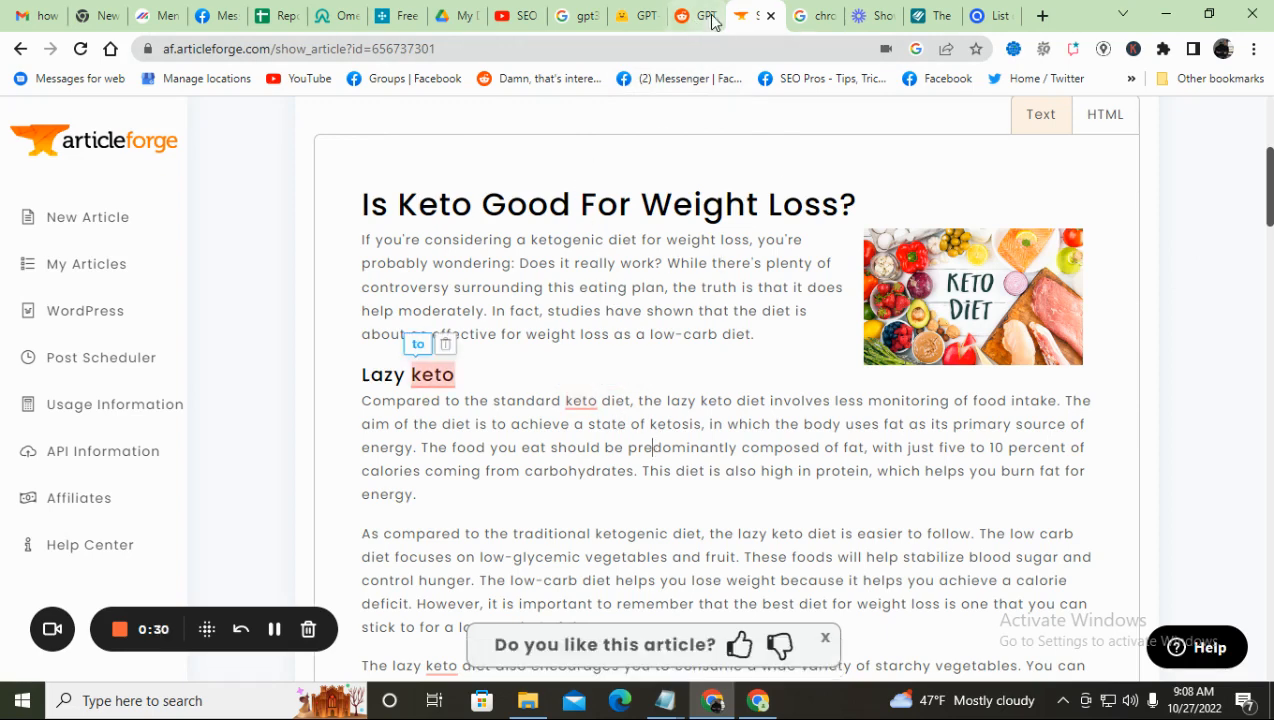
pyautogui.click(636, 16)
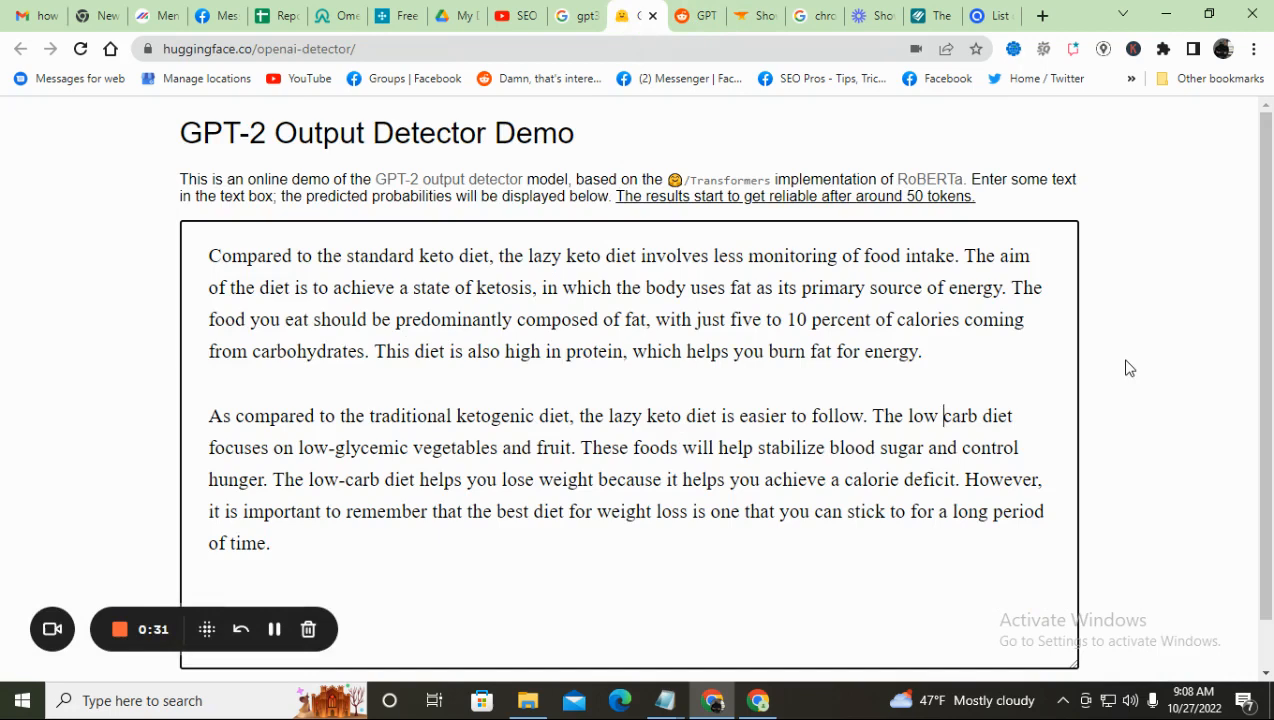
pyautogui.scroll(-3)
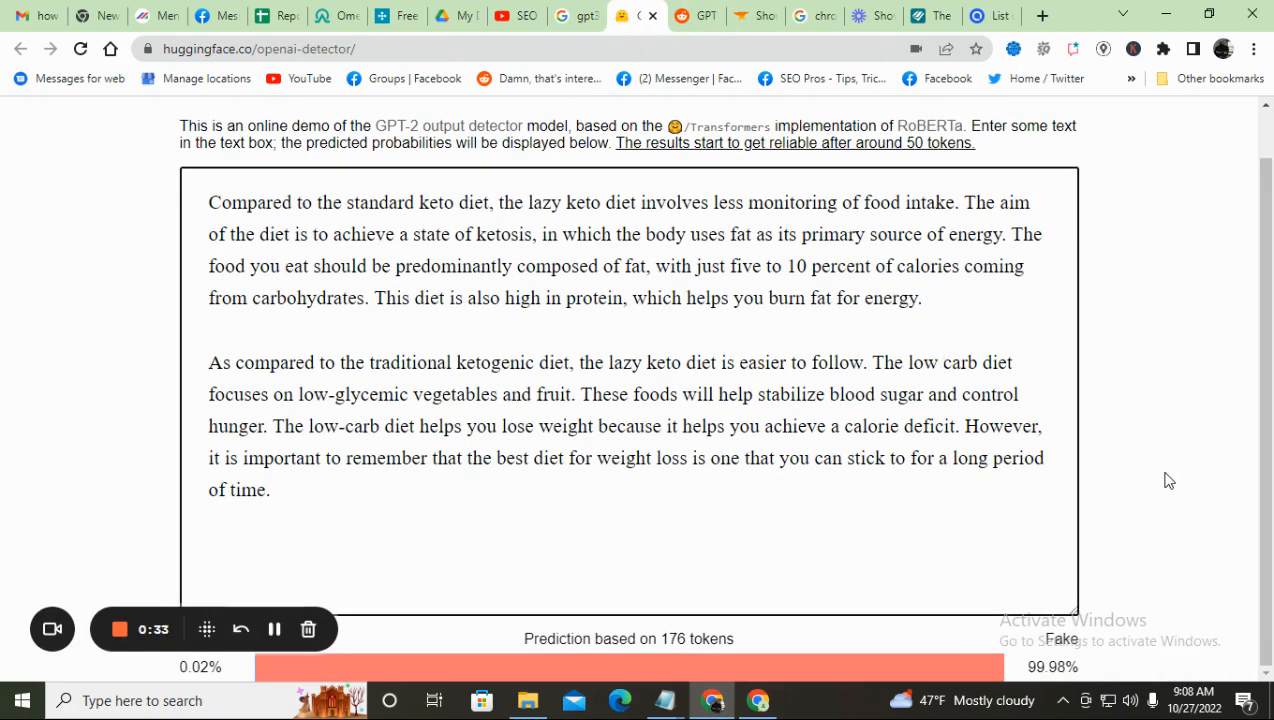
pyautogui.moveTo(1210, 418)
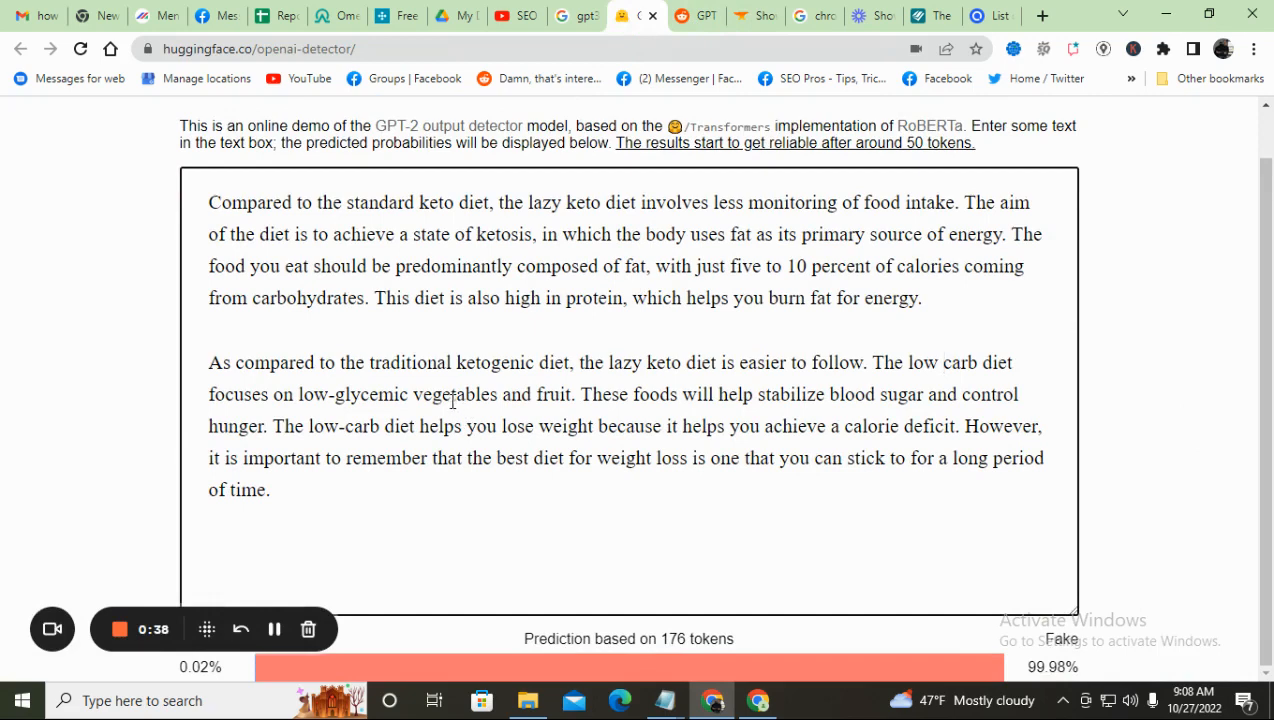
pyautogui.moveTo(682, 418)
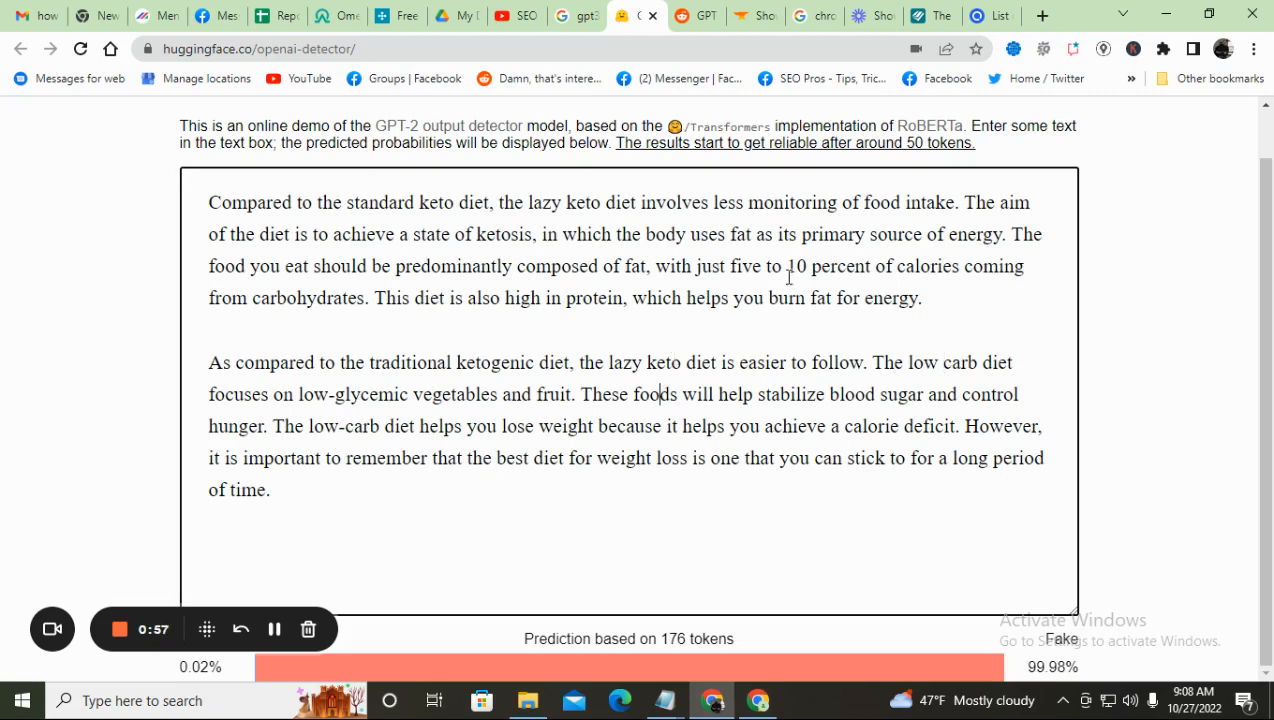
pyautogui.moveTo(1148, 314)
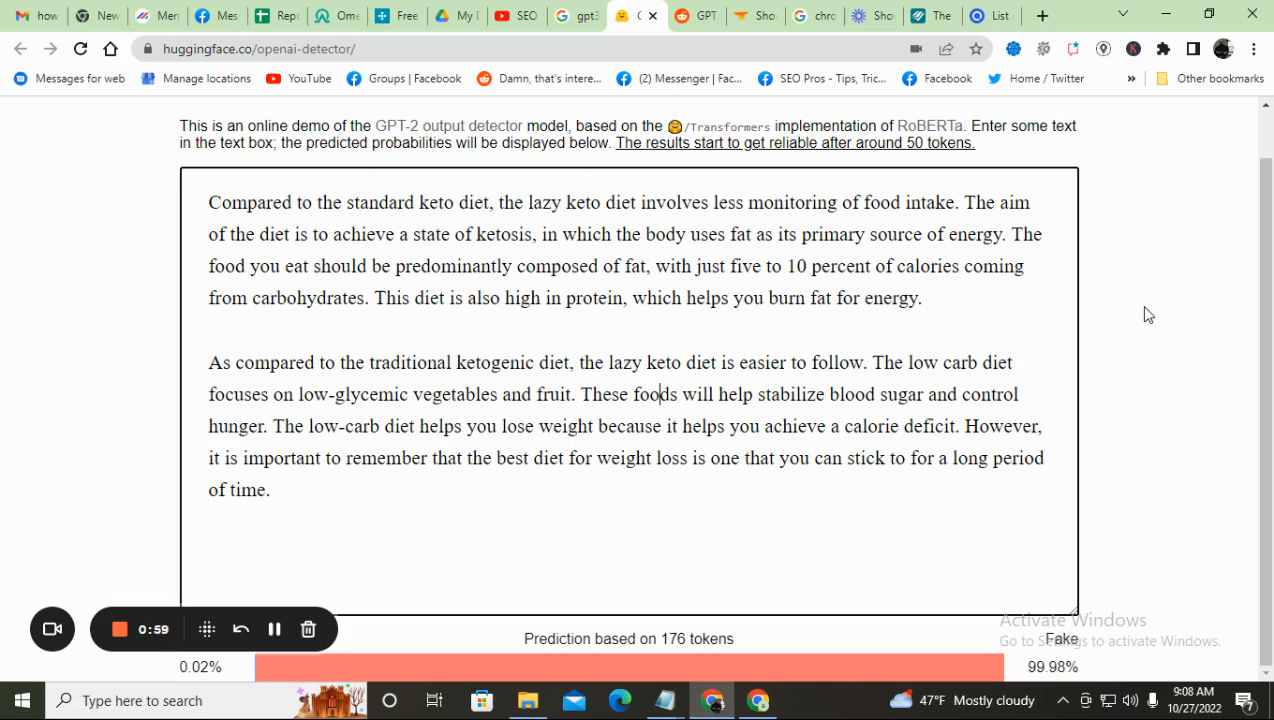
pyautogui.moveTo(1092, 216)
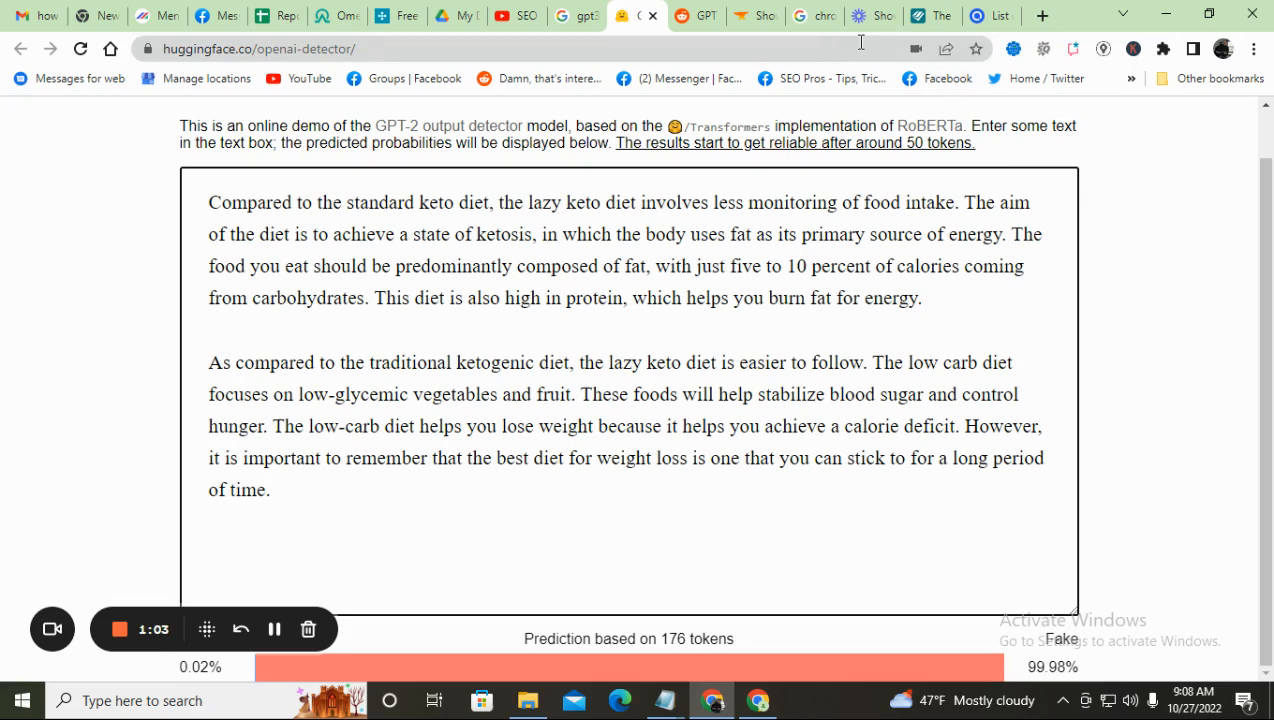
# Pick the adjective 'delightful' from the YourDictionary list and return to the detector text.
pyautogui.click(920, 16)
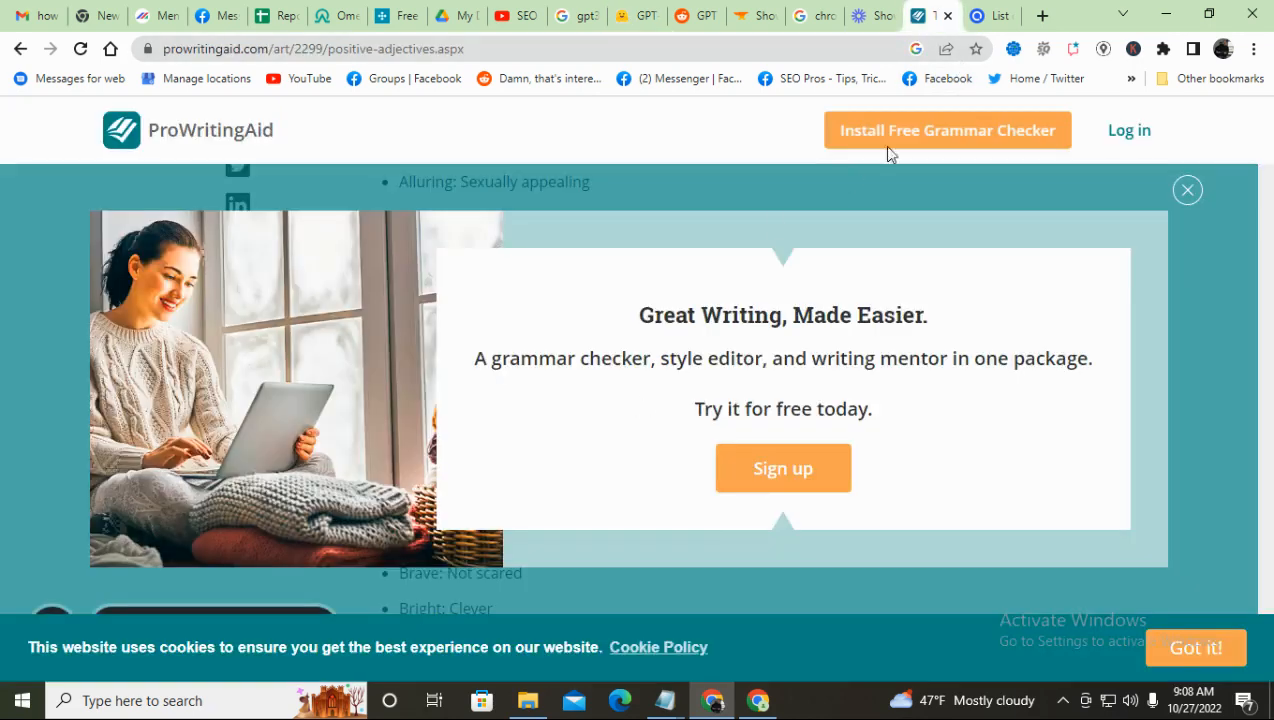
pyautogui.click(990, 16)
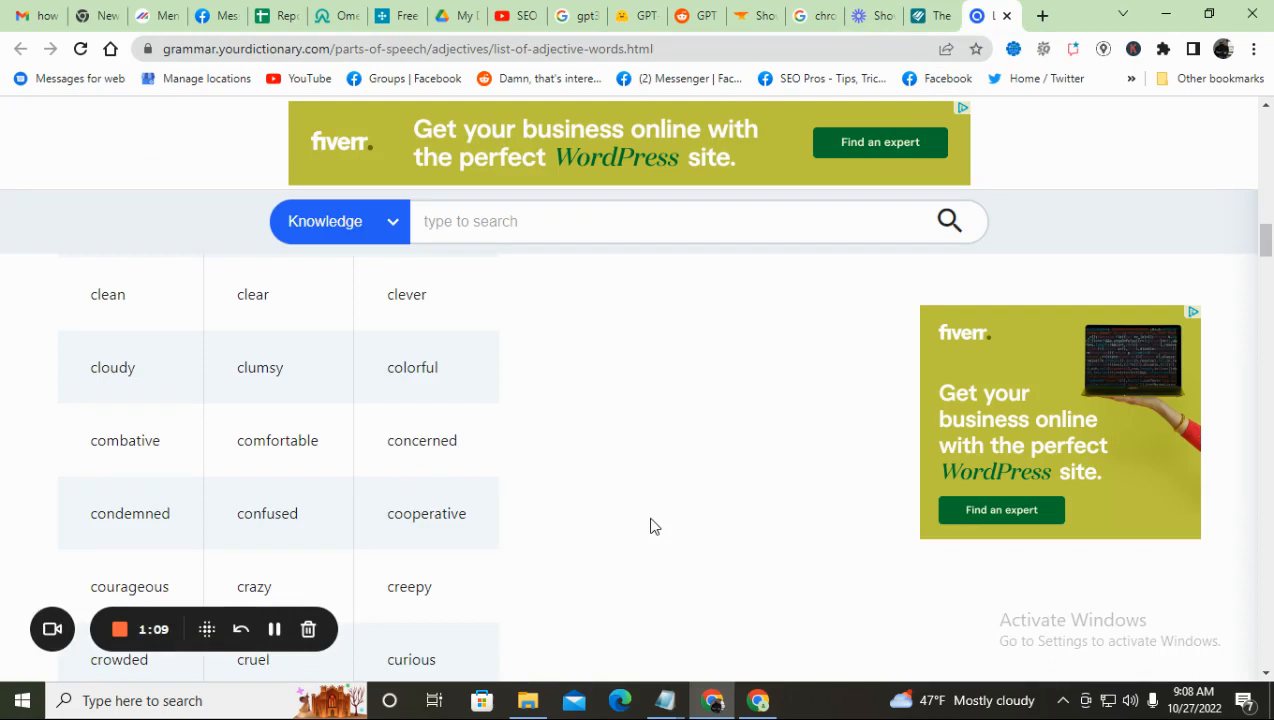
pyautogui.moveTo(336, 468)
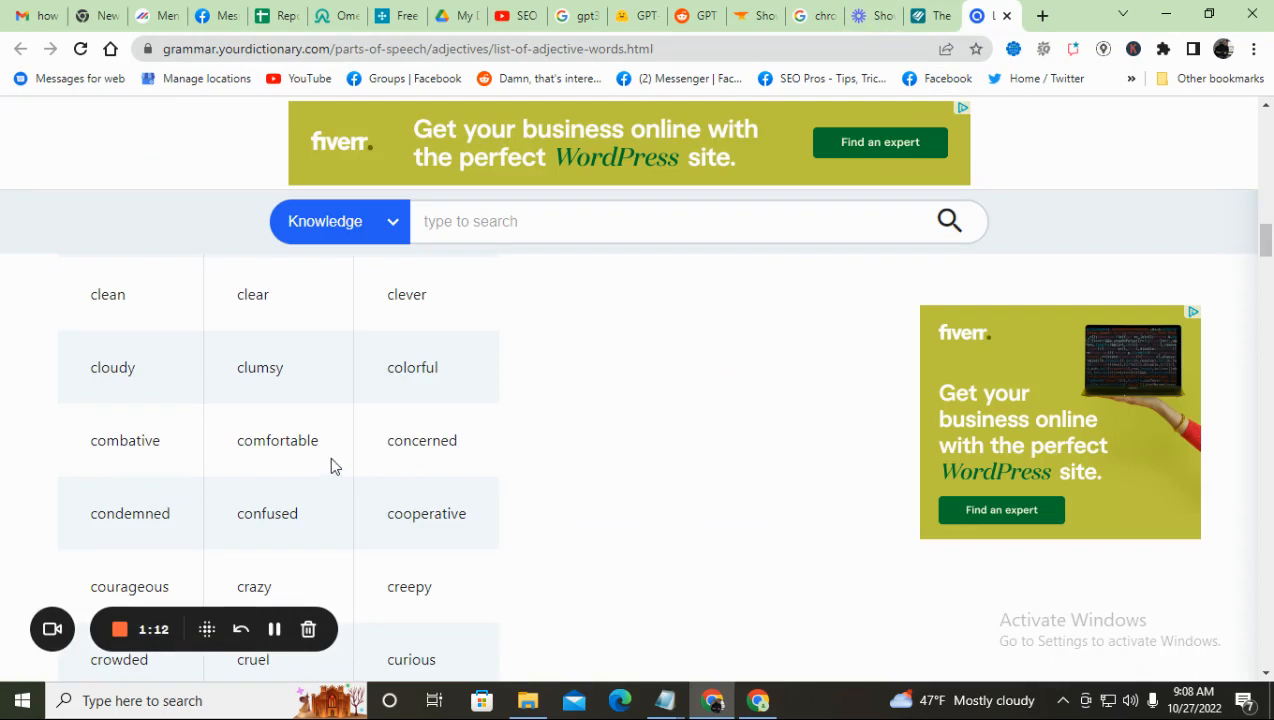
pyautogui.scroll(-3)
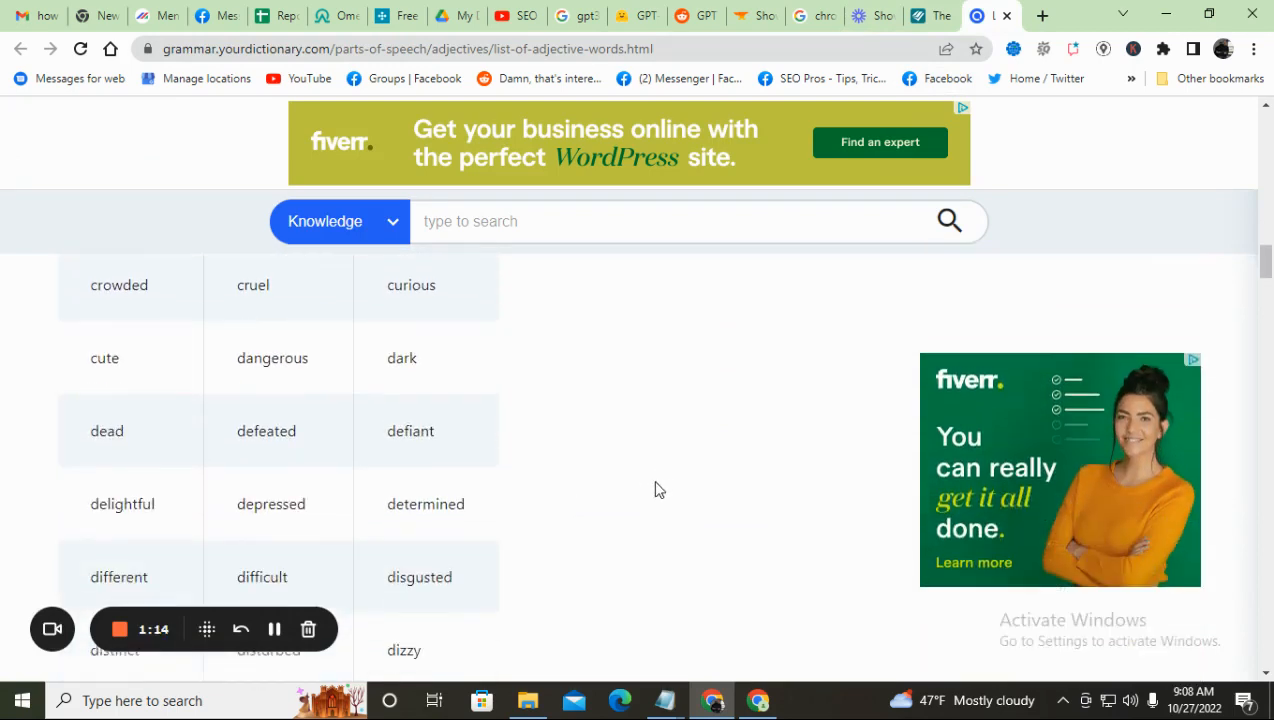
pyautogui.moveTo(170, 514)
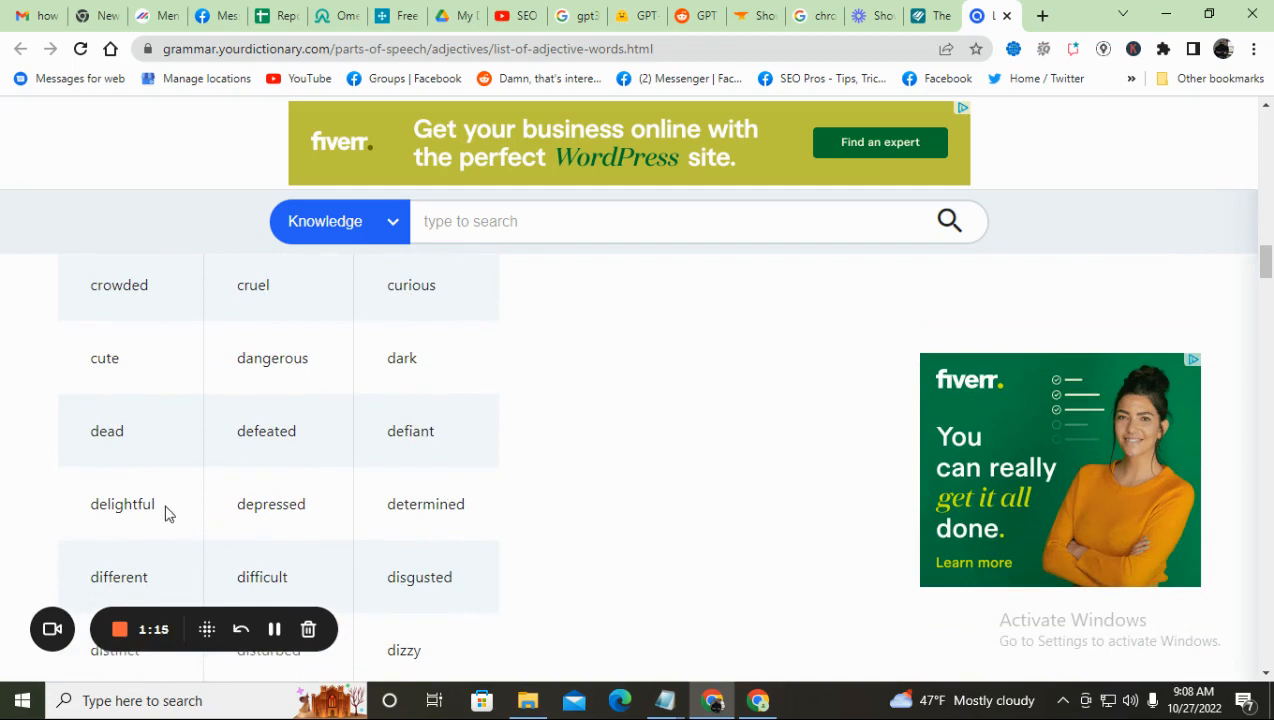
pyautogui.doubleClick(122, 504)
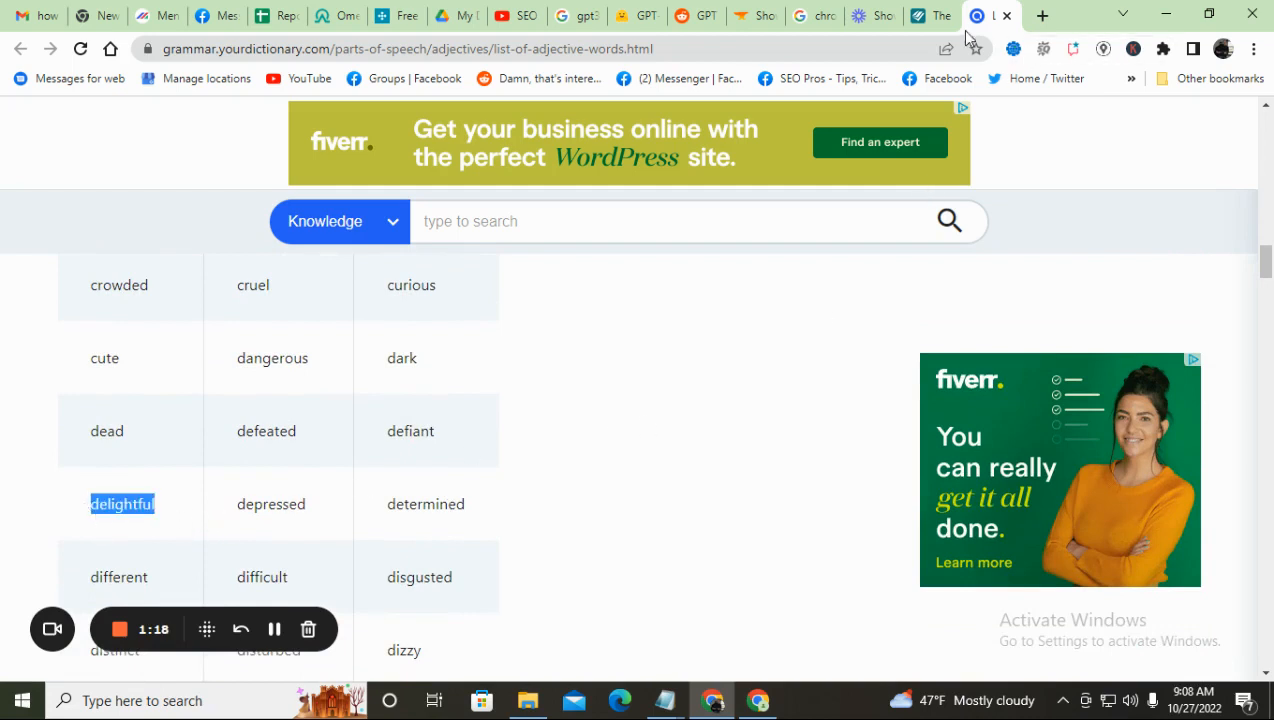
pyautogui.moveTo(696, 16)
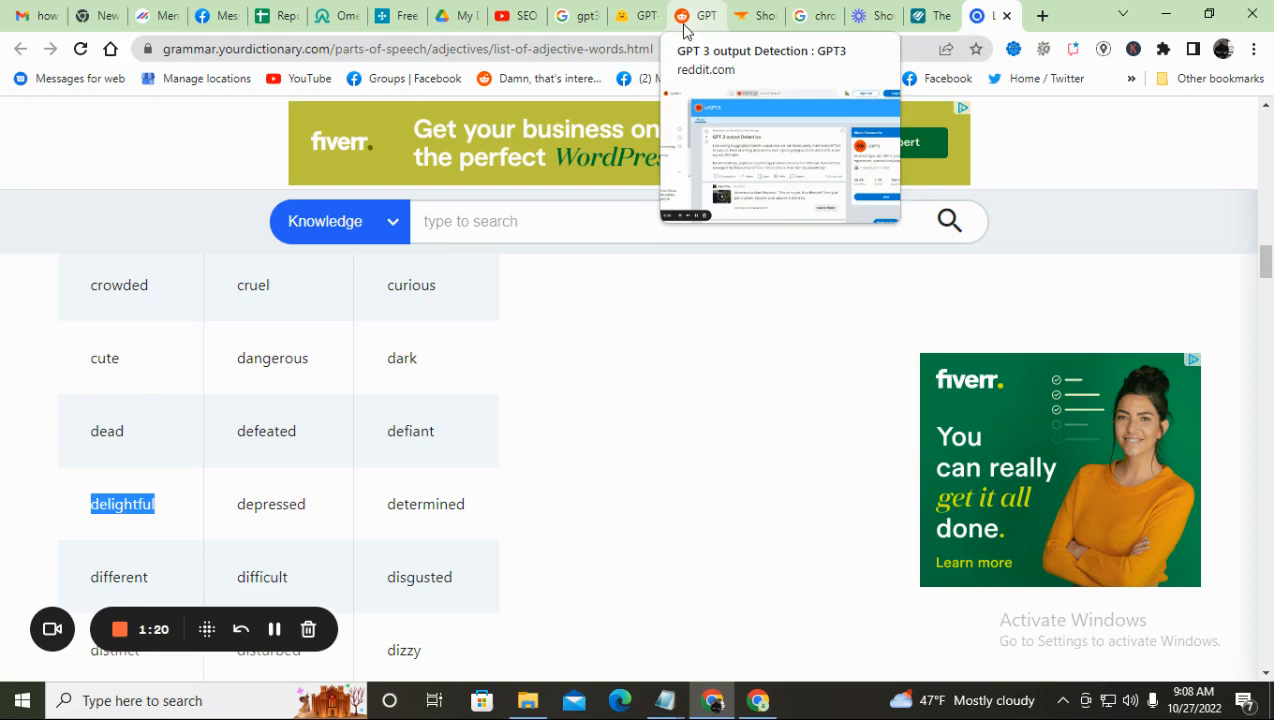
pyautogui.click(636, 16)
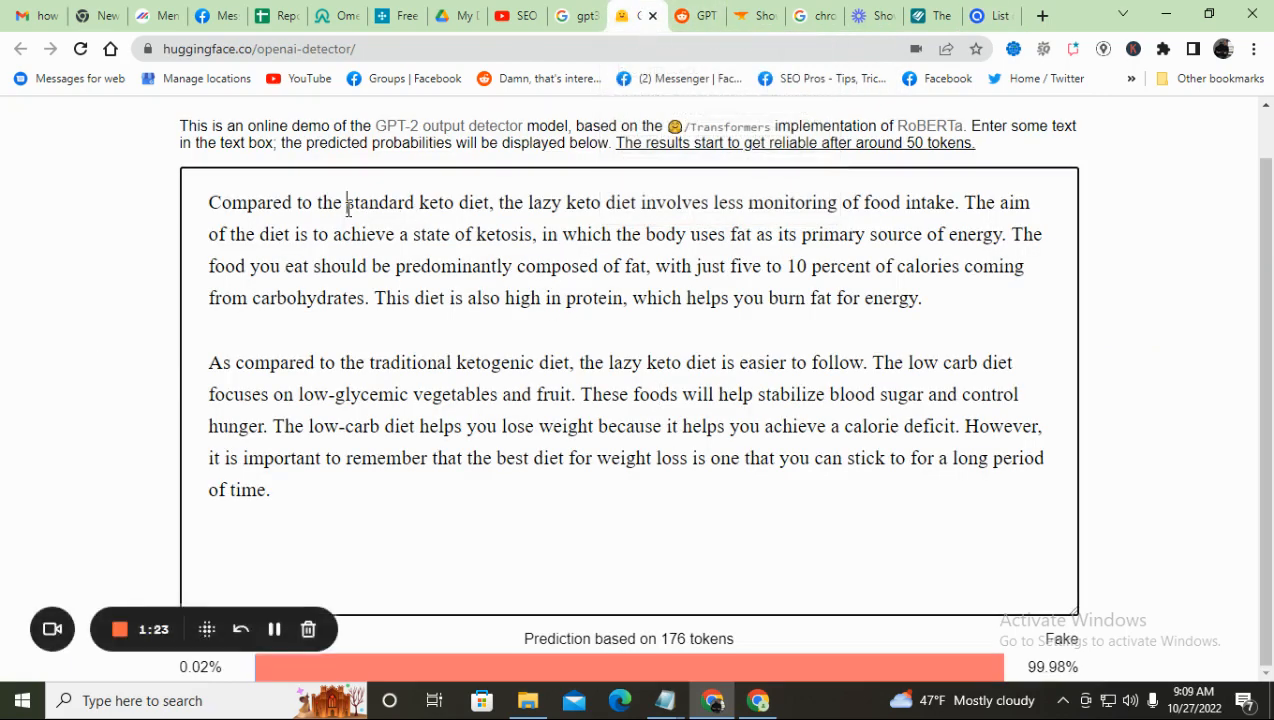
# Insert 'delightful' before 'standard keto diet', dropping the rating to 95.93% fake across 177 tokens.
pyautogui.write('delightful')
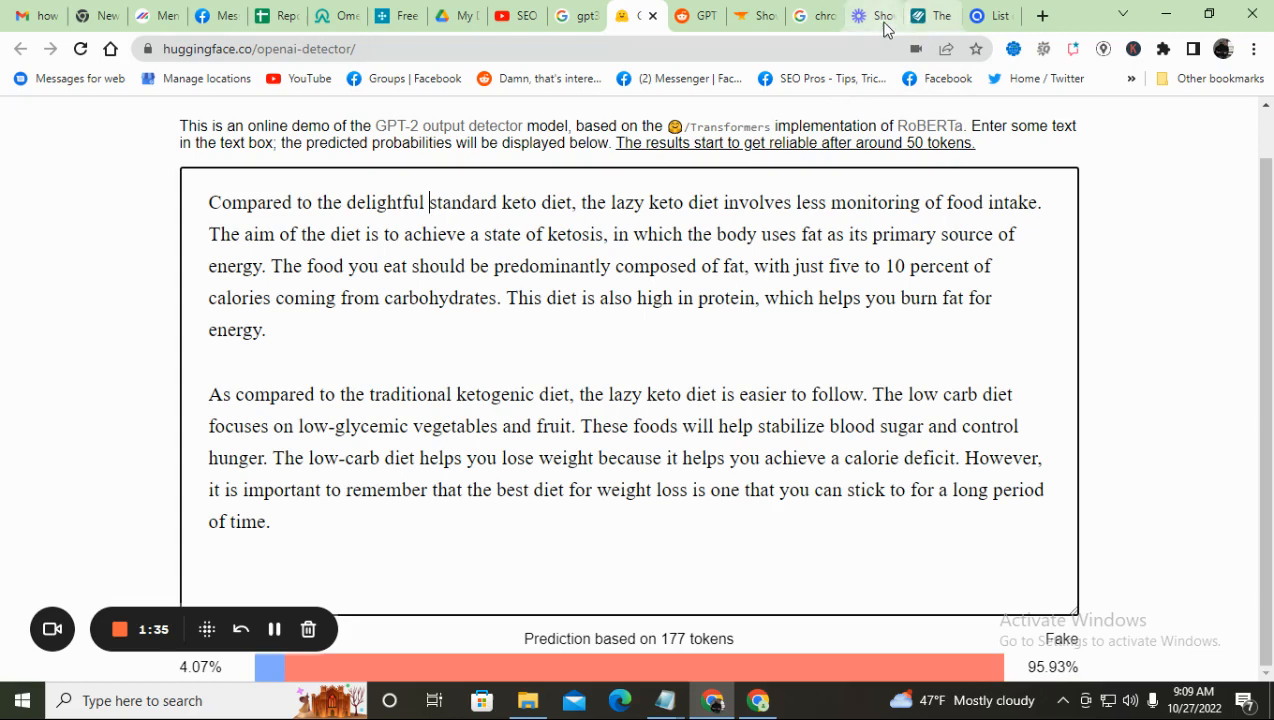
# Pick 'distinct' from the adjective list and insert it before 'ketosis', reaching 18.72% real.
pyautogui.click(990, 16)
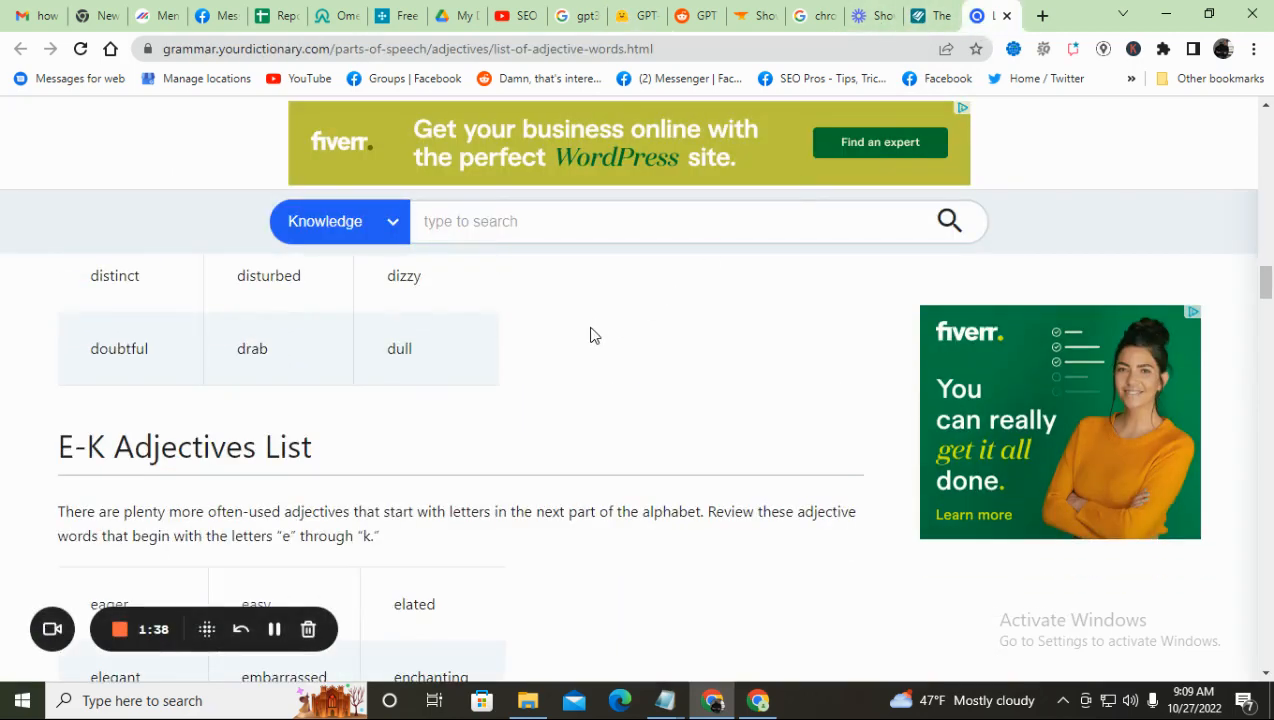
pyautogui.scroll(3)
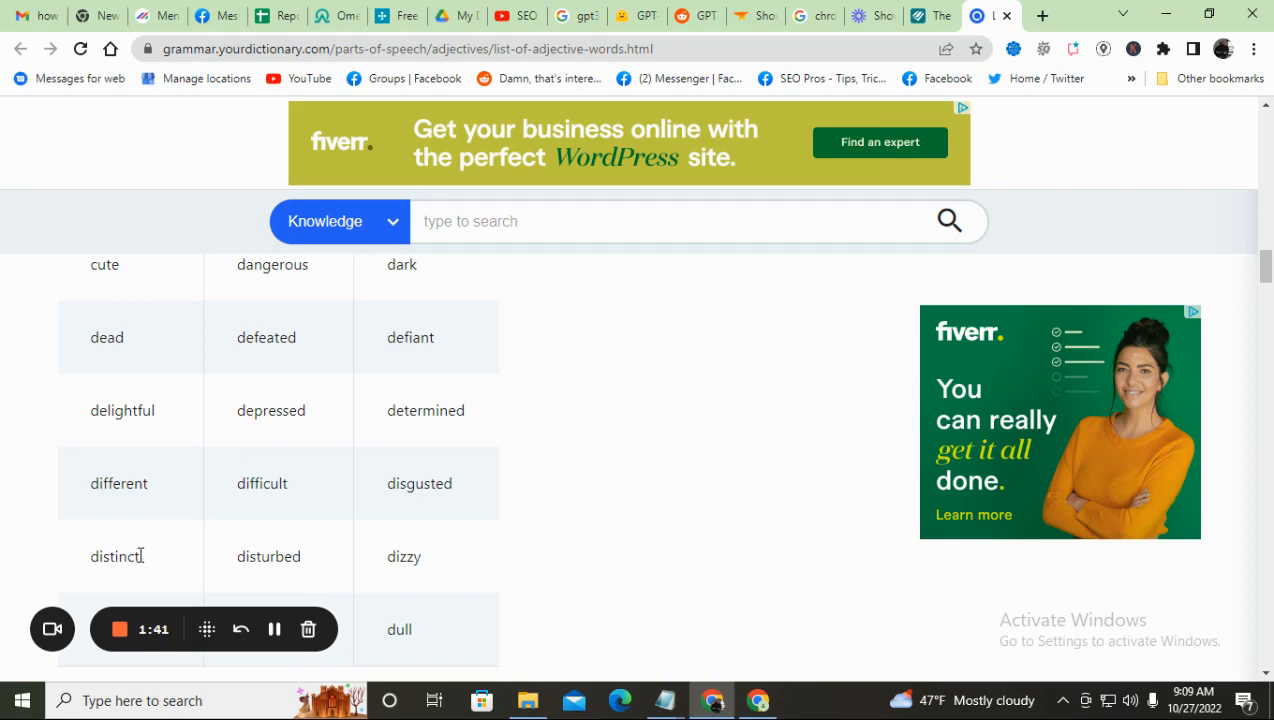
pyautogui.doubleClick(116, 556)
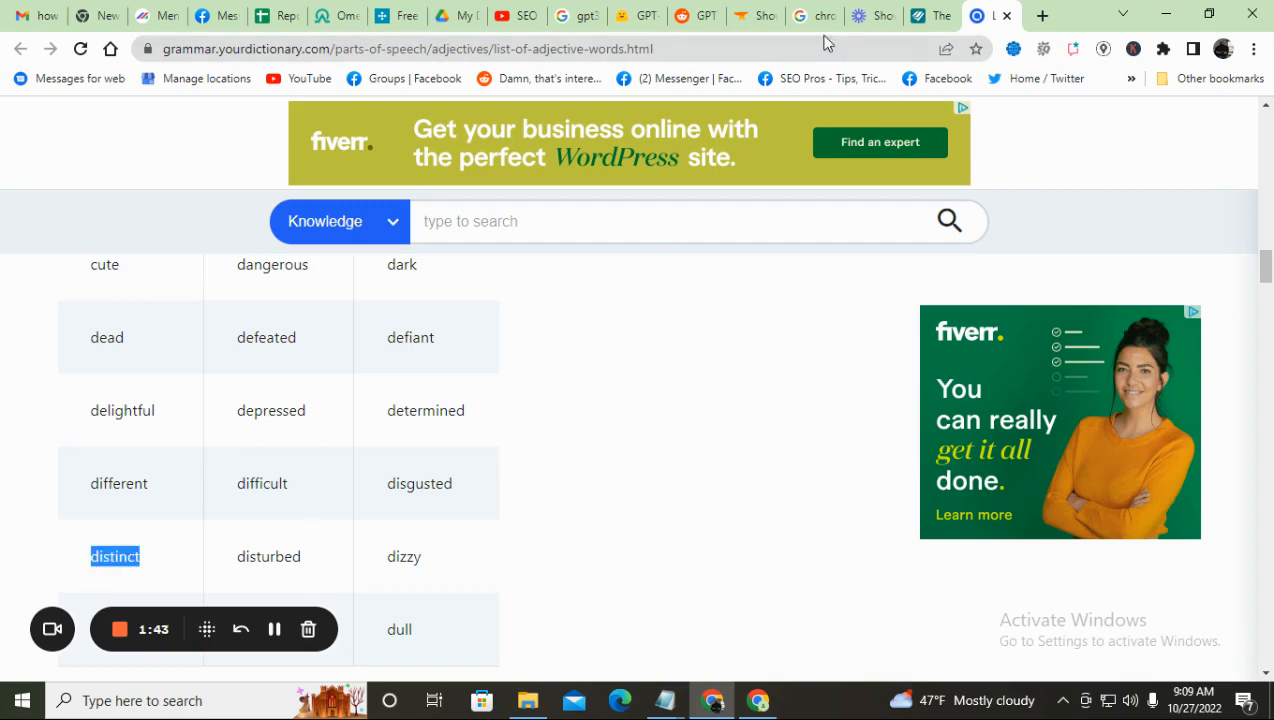
pyautogui.click(636, 16)
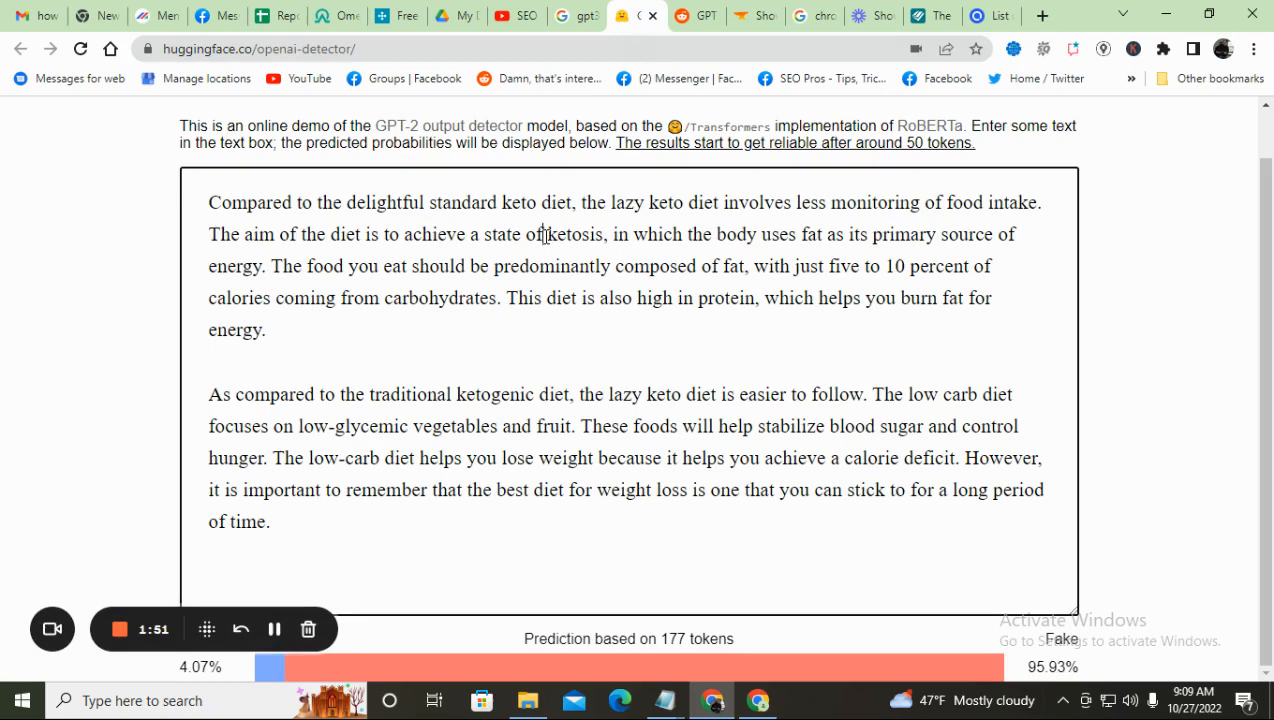
pyautogui.write('distinct')
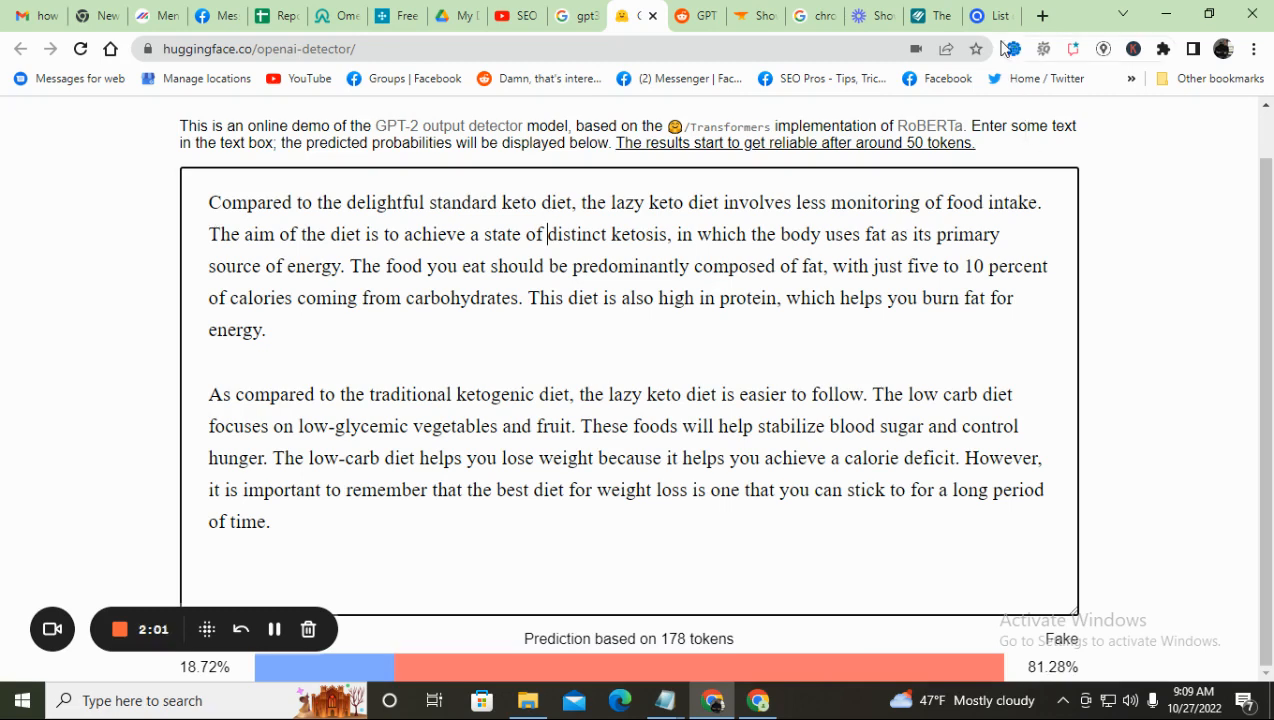
# Pick 'fancy' from the adjective list and make it 'These fancy foods', reaching 90.83% real.
pyautogui.click(990, 16)
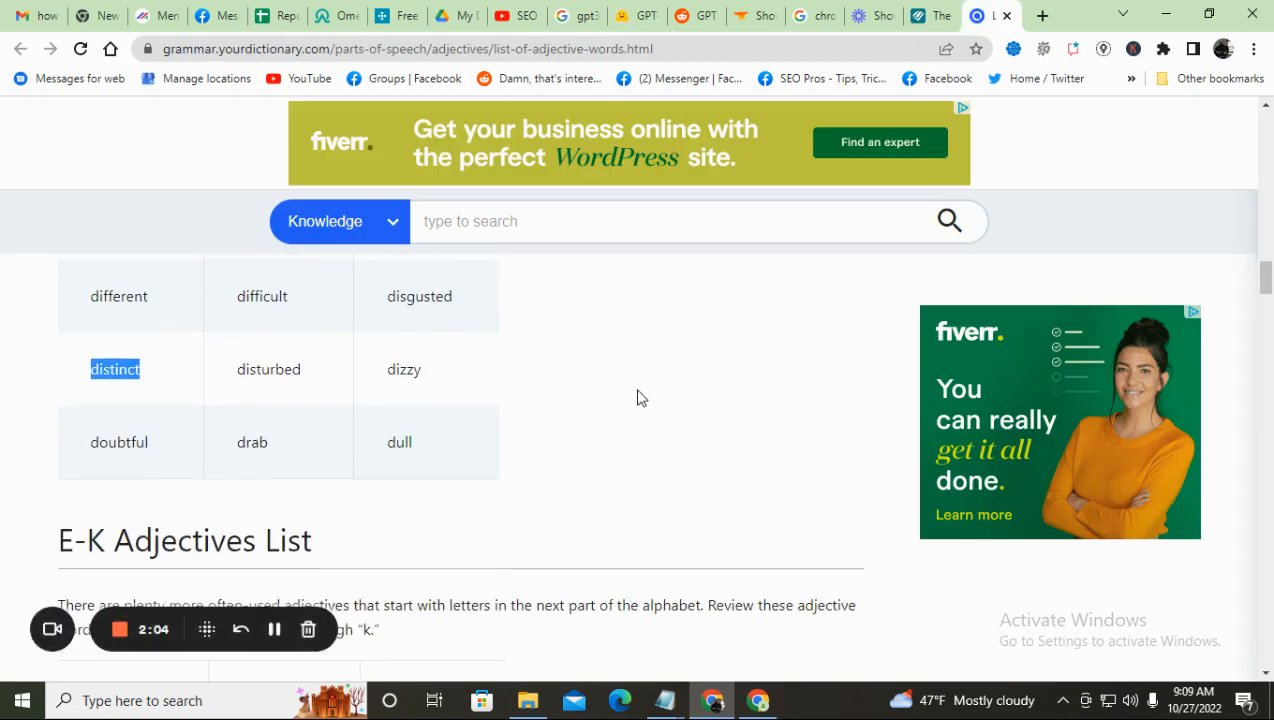
pyautogui.scroll(-3)
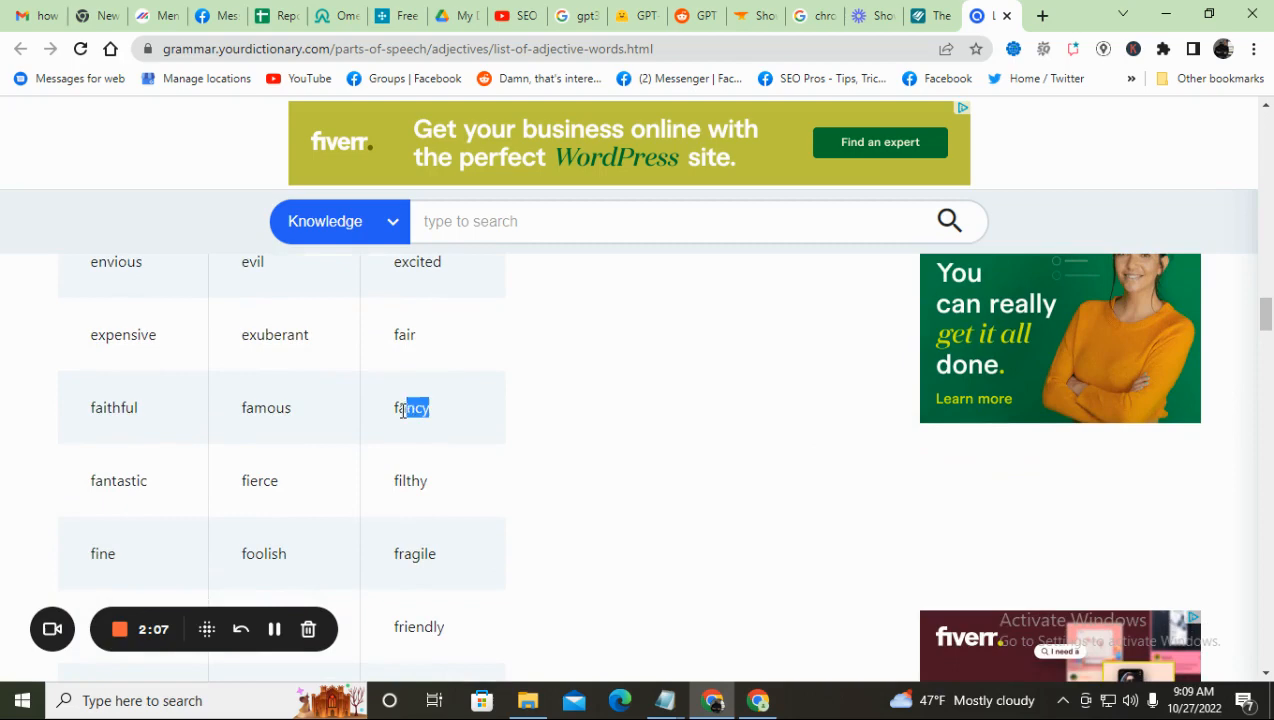
pyautogui.doubleClick(412, 408)
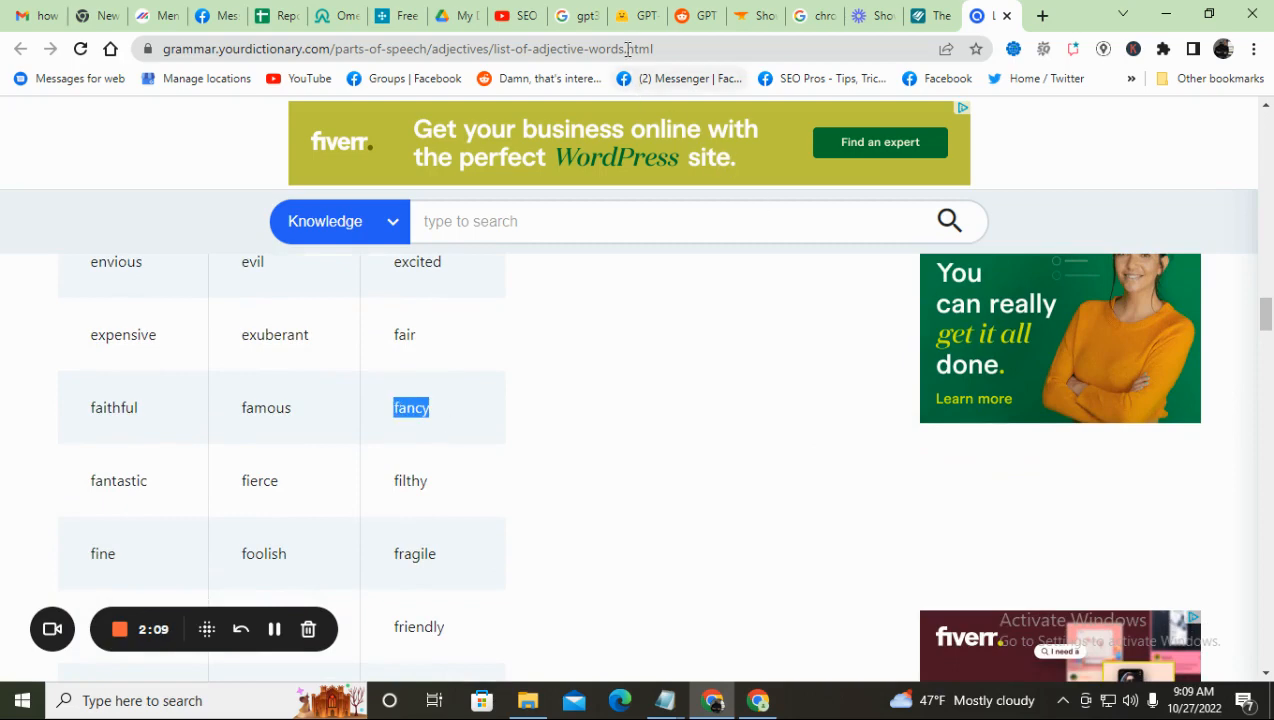
pyautogui.click(636, 16)
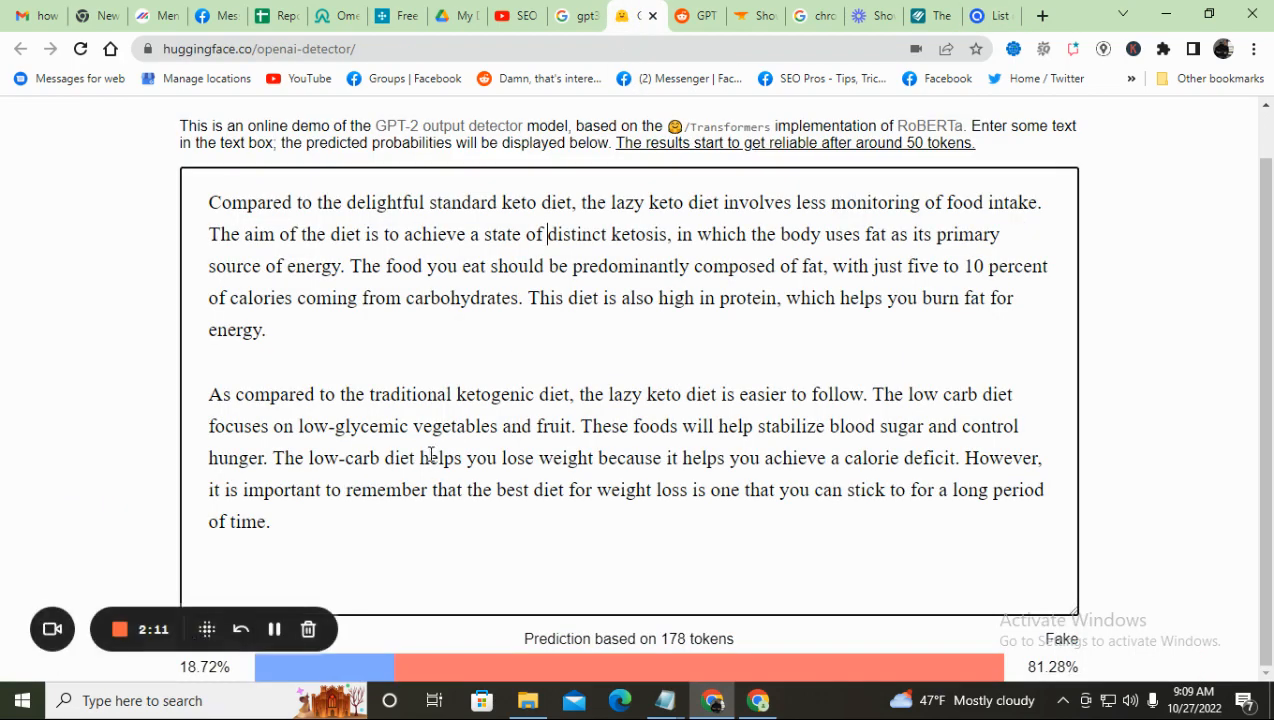
pyautogui.write('fancy f')
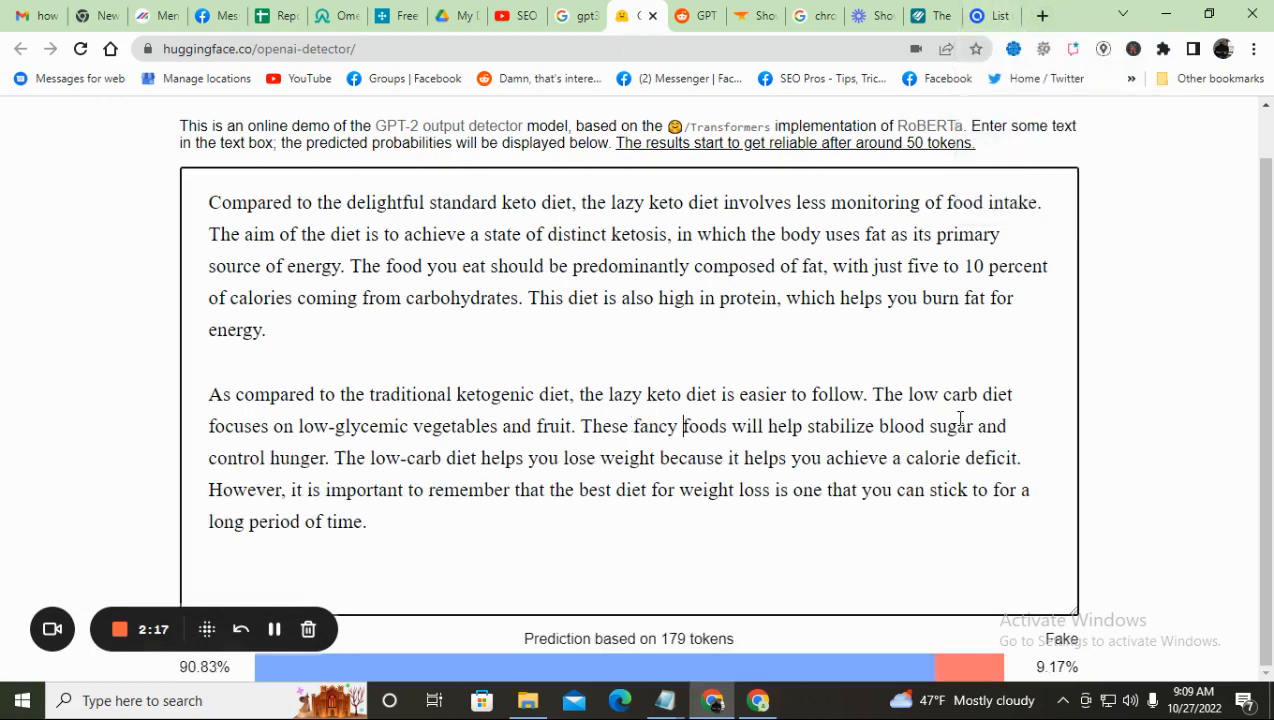
pyautogui.moveTo(840, 288)
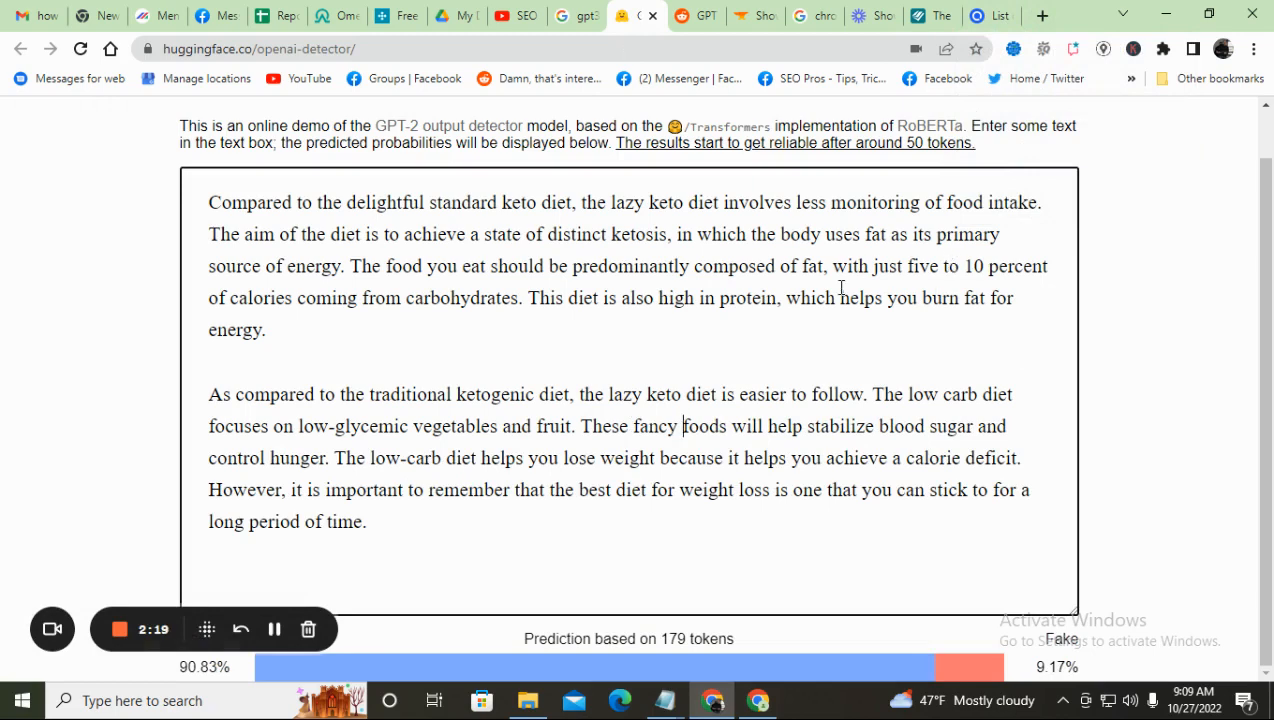
pyautogui.moveTo(828, 344)
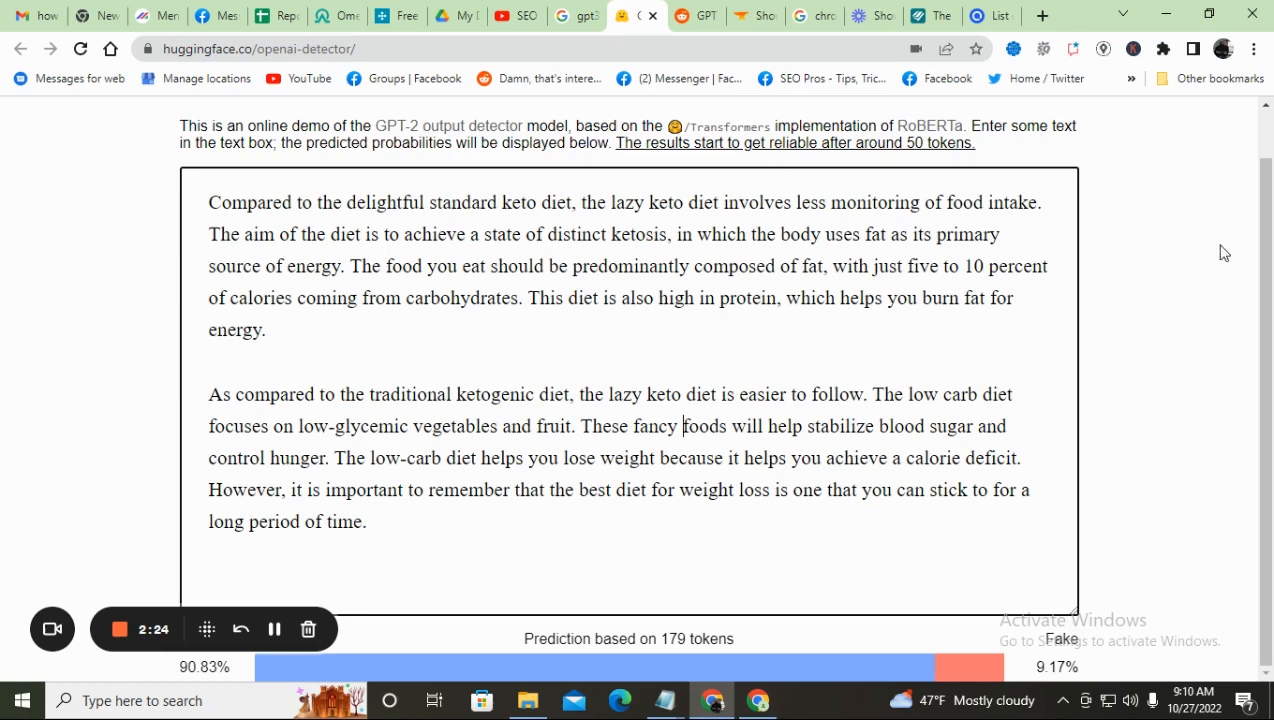
# Scroll further down the YourDictionary adjective list looking for 'glamorous'.
pyautogui.click(990, 16)
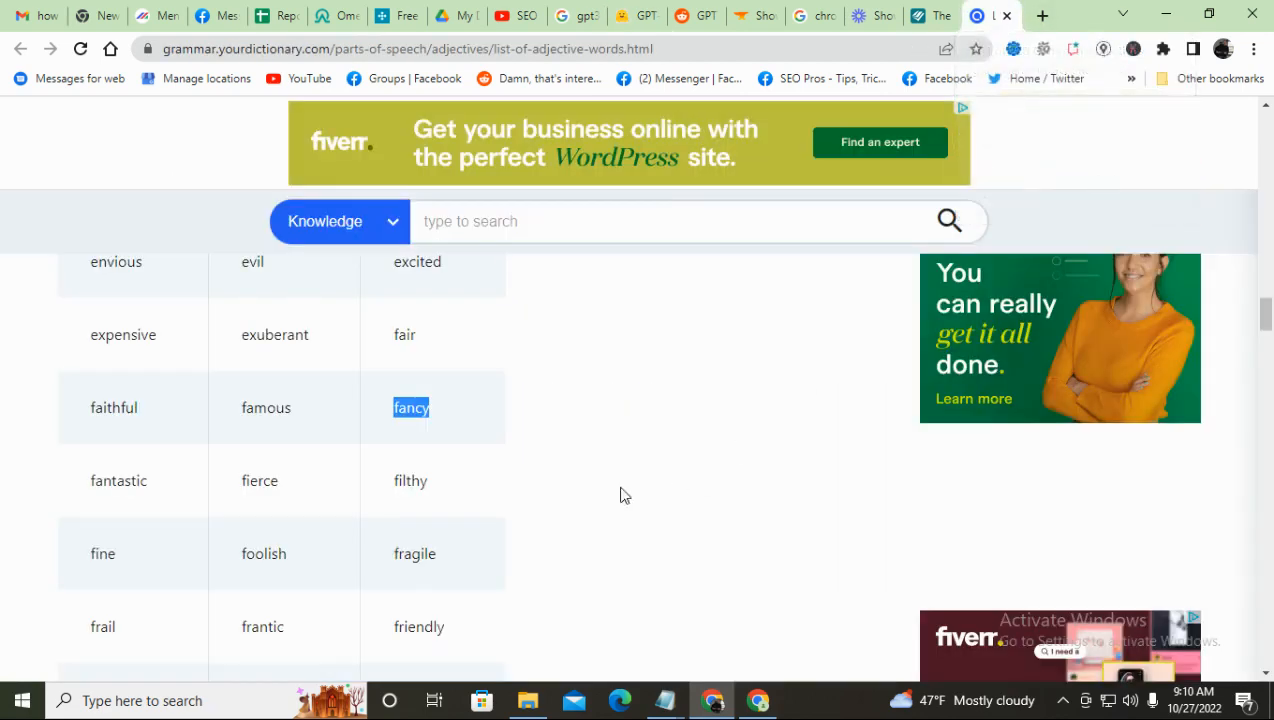
pyautogui.scroll(-3)
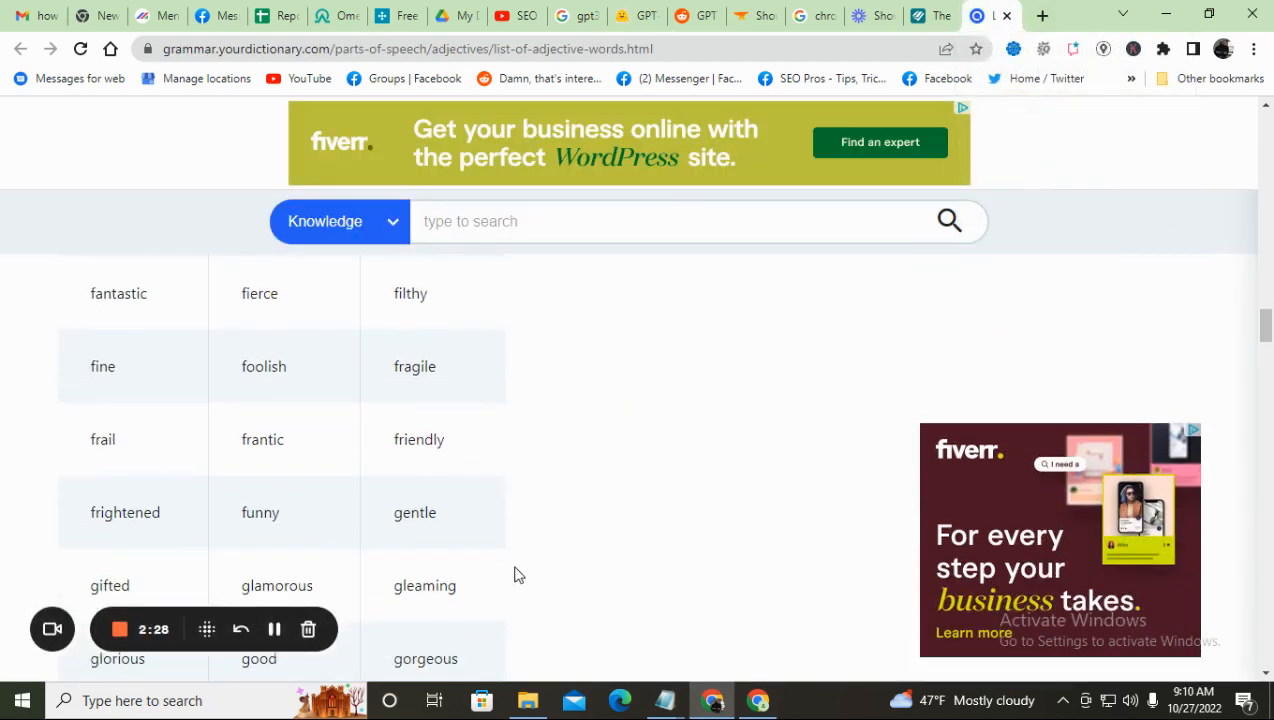
pyautogui.moveTo(412, 572)
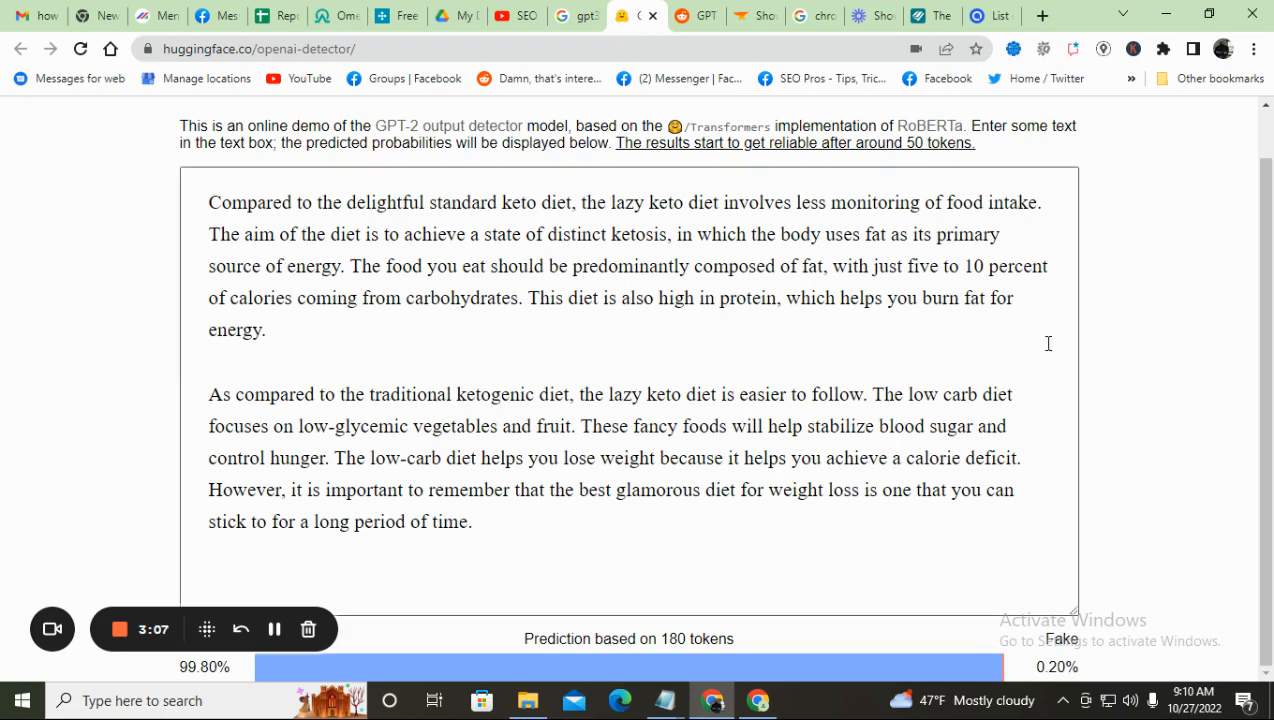
pyautogui.moveTo(814, 304)
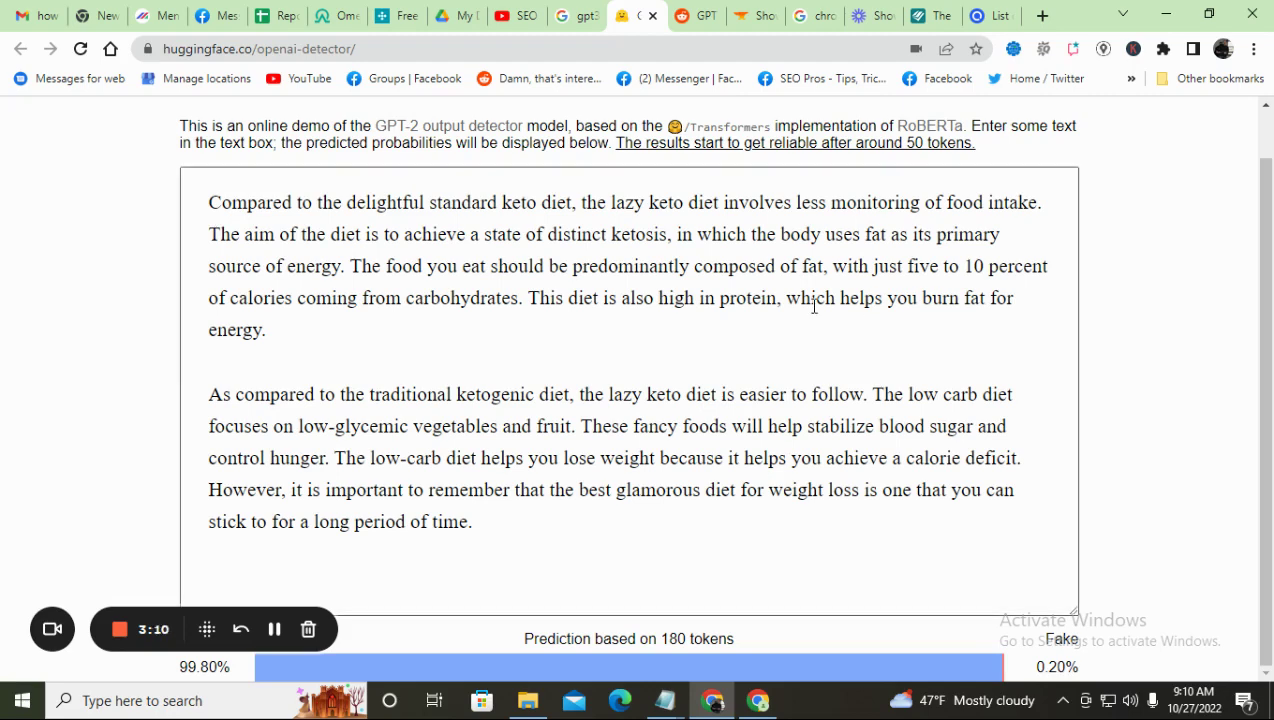
pyautogui.moveTo(90, 564)
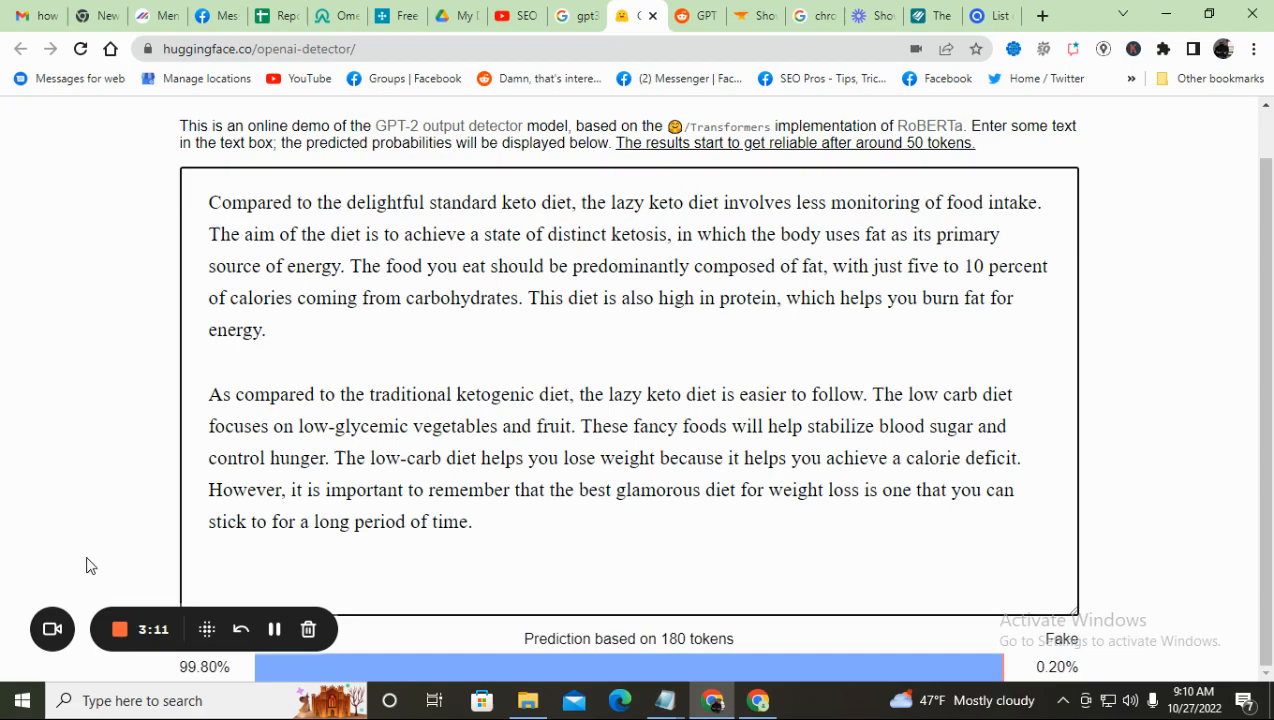